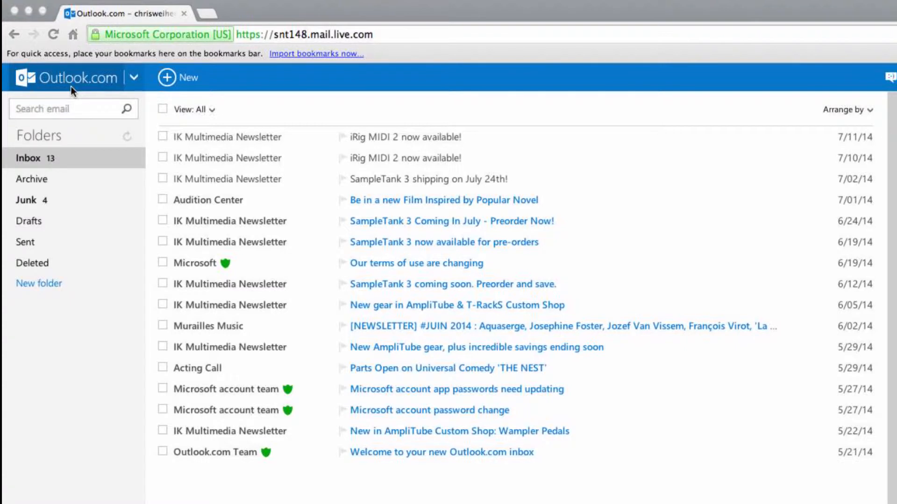
mouse_move(143, 84)
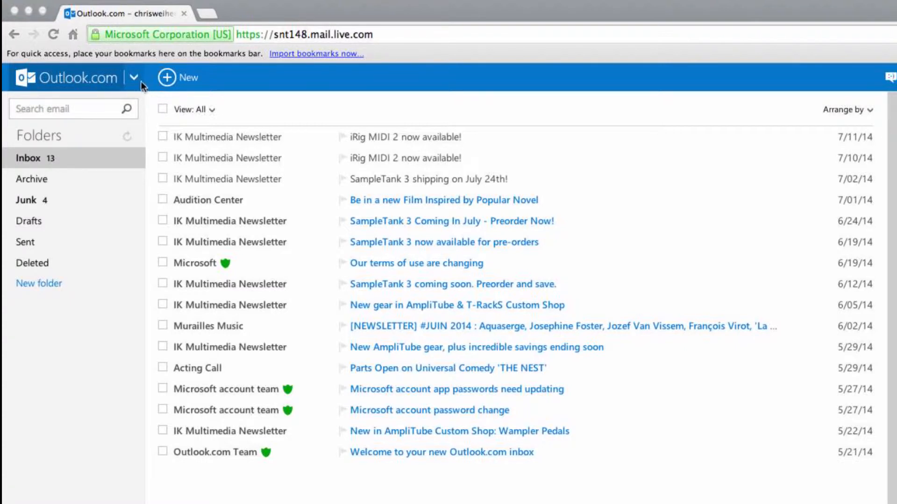
mouse_move(138, 86)
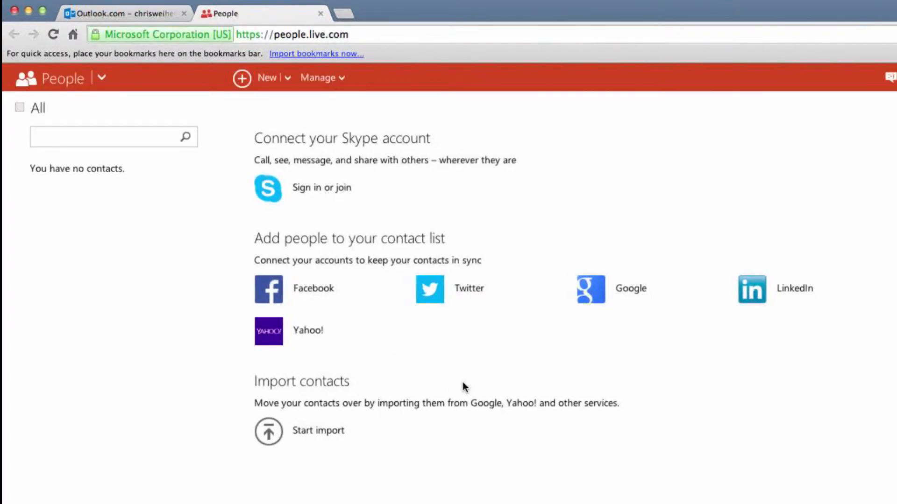
mouse_move(265, 83)
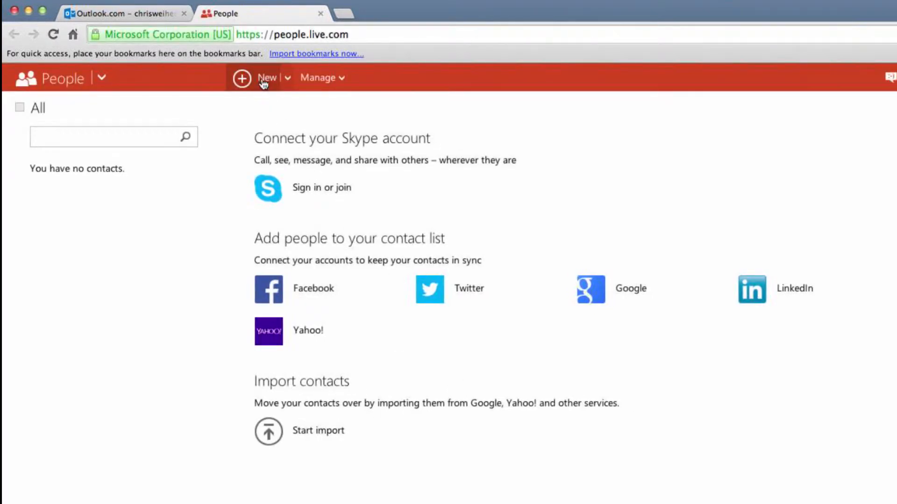
click(241, 78)
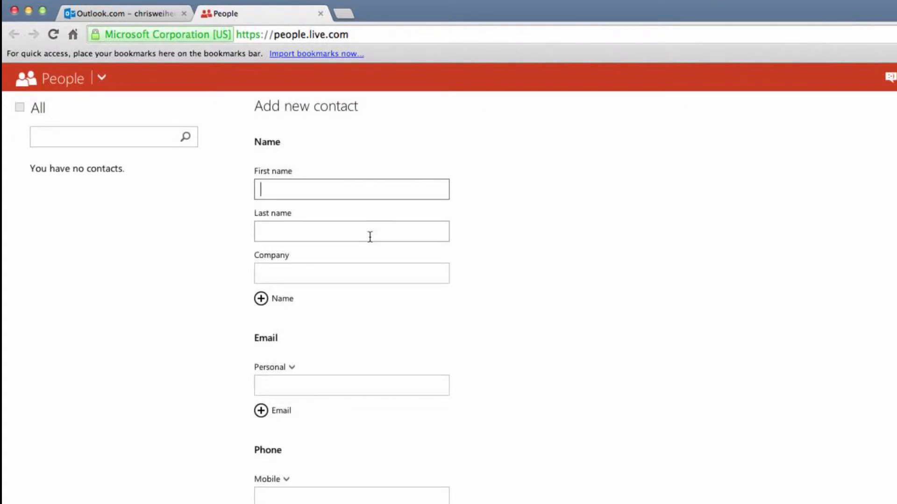
text(Test)
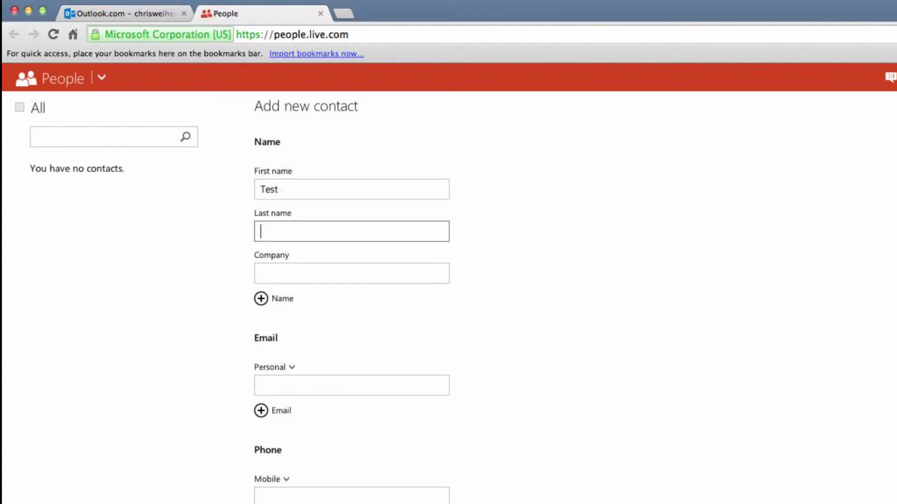
text(Perso)
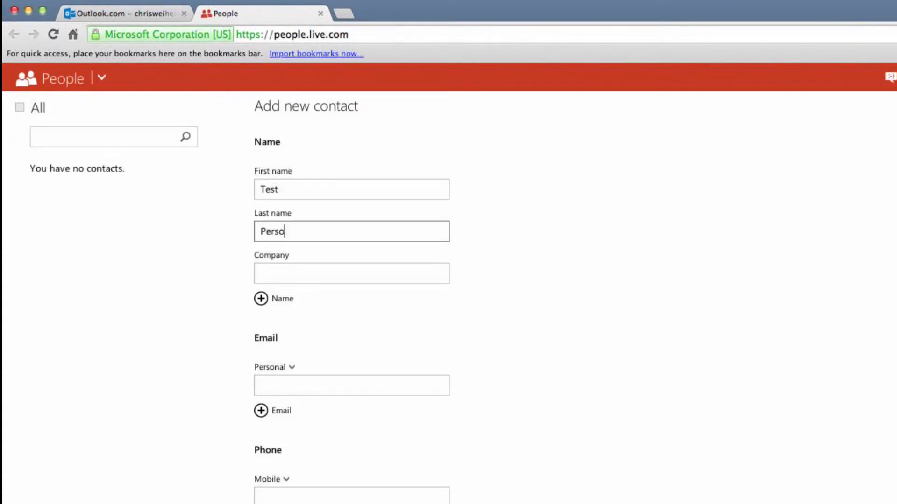
text(n)
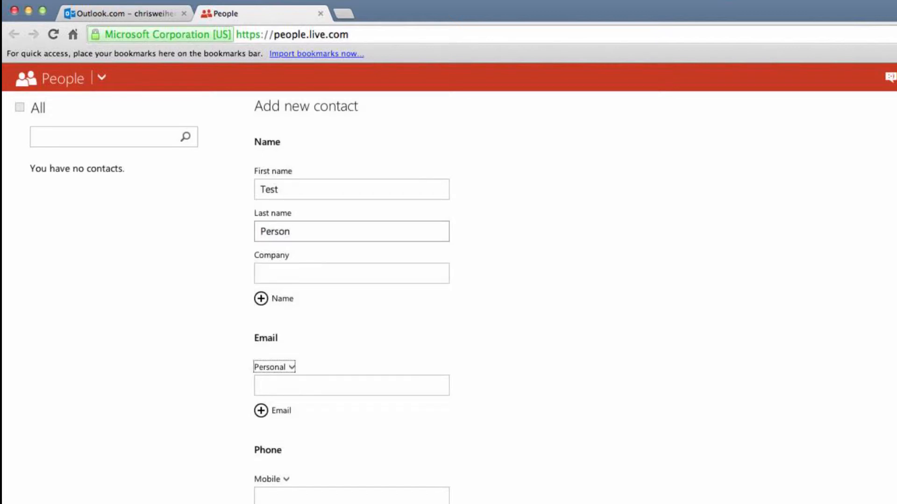
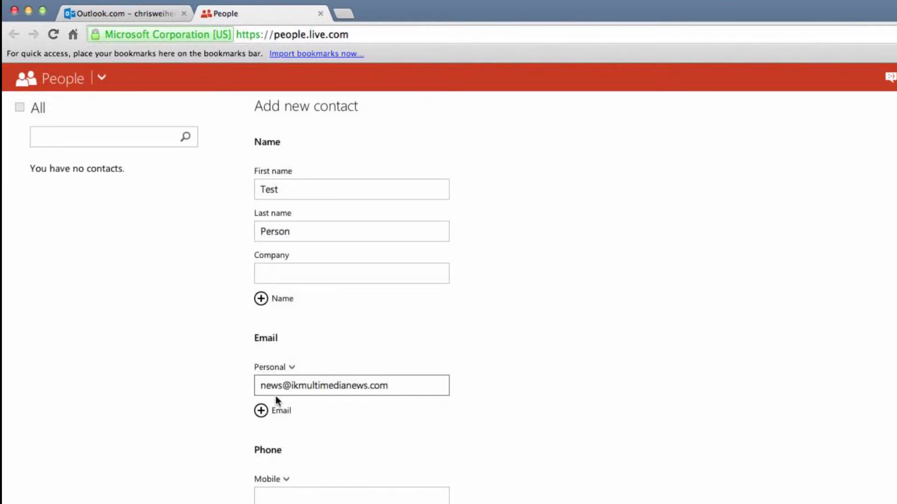
scroll(down, 3)
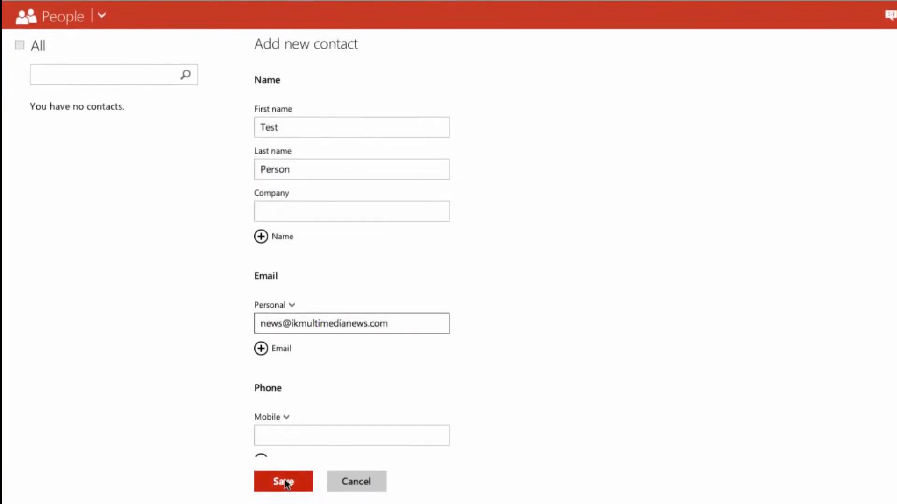
click(282, 482)
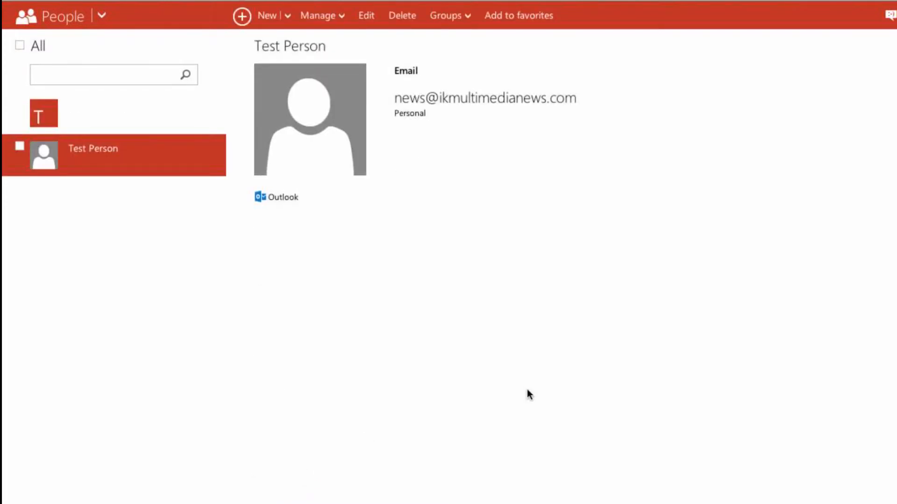